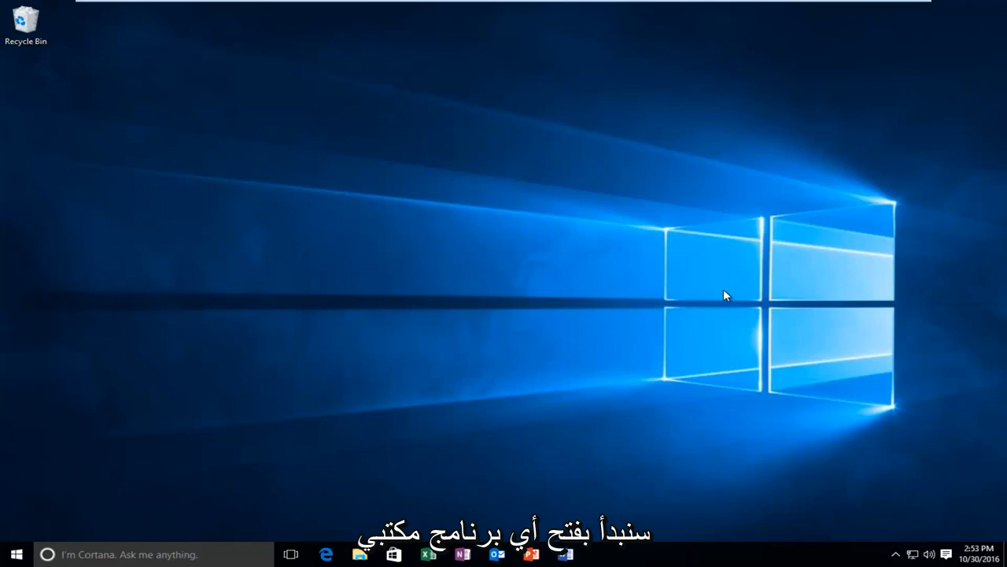
pyautogui.moveTo(453, 453)
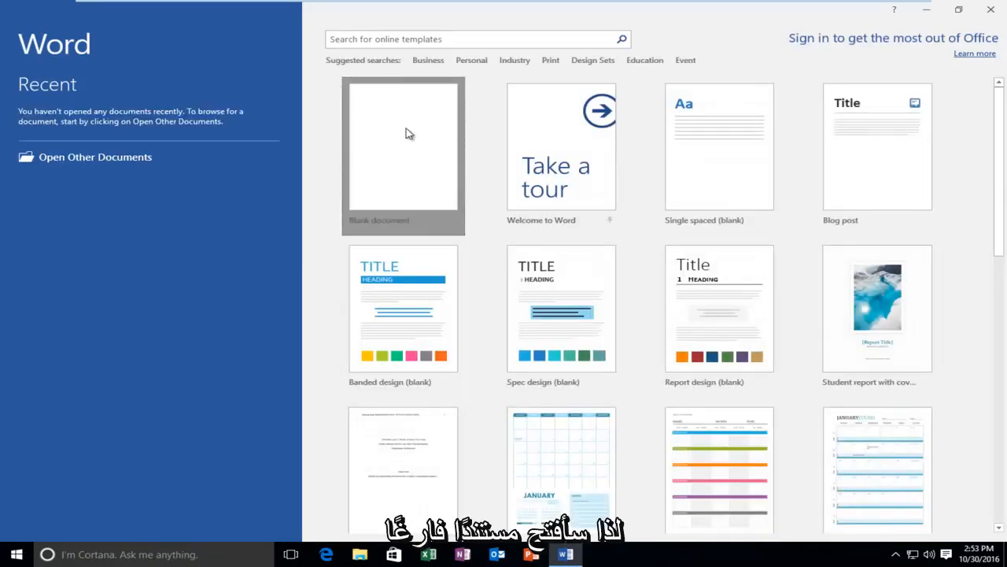
# Step: Start a new blank document from Word's start screen
pyautogui.click(403, 145)
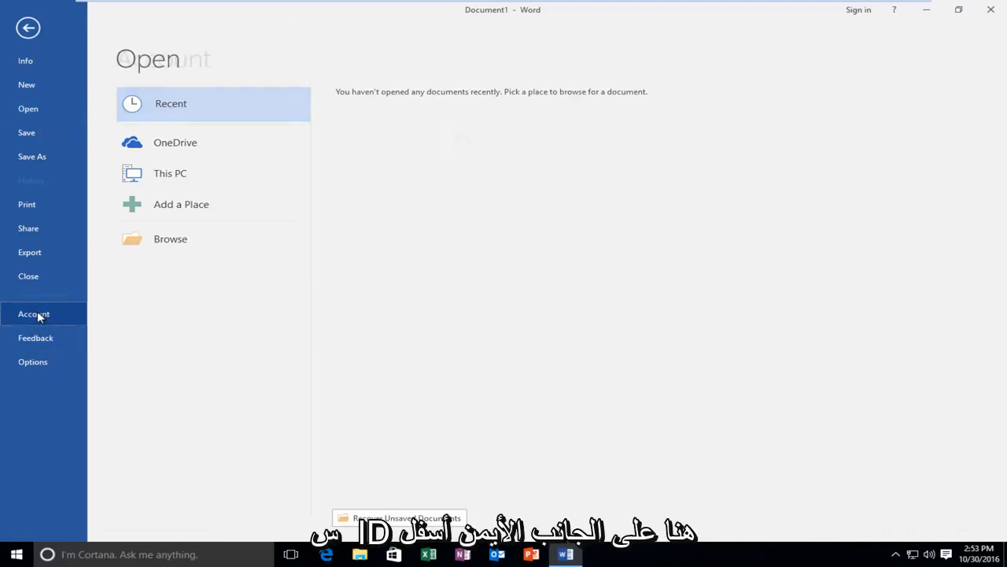
# Step: Go to the Account page showing Office product information
pyautogui.click(33, 313)
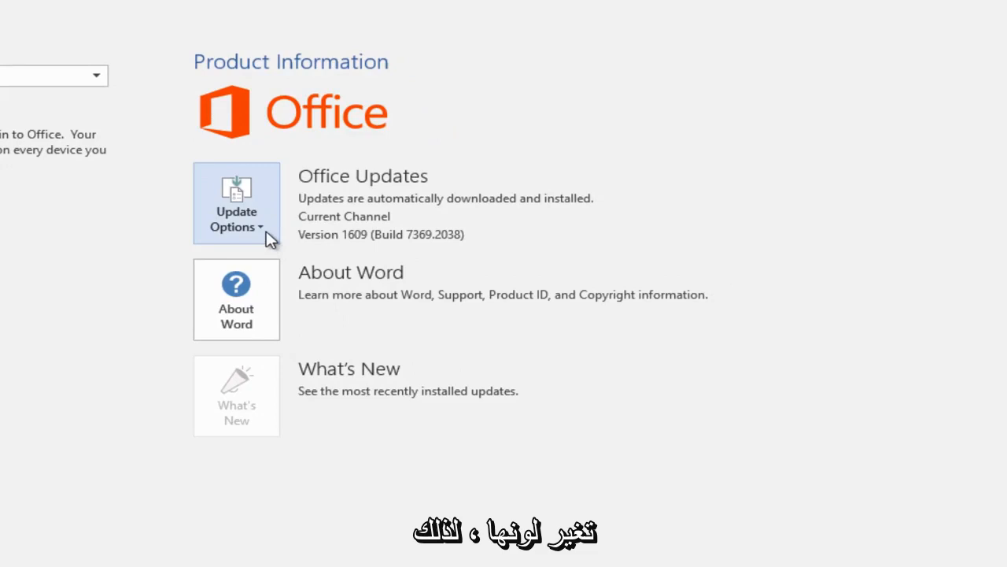
# Step: Show the Office Update Options list with Update Now, Disable Updates, View Updates and About Updates
pyautogui.click(236, 219)
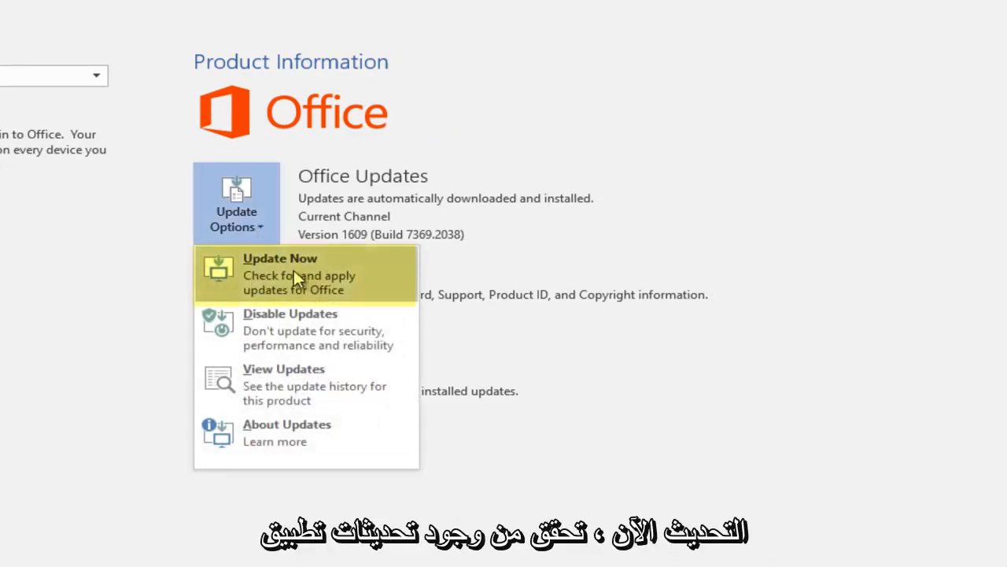
pyautogui.moveTo(252, 296)
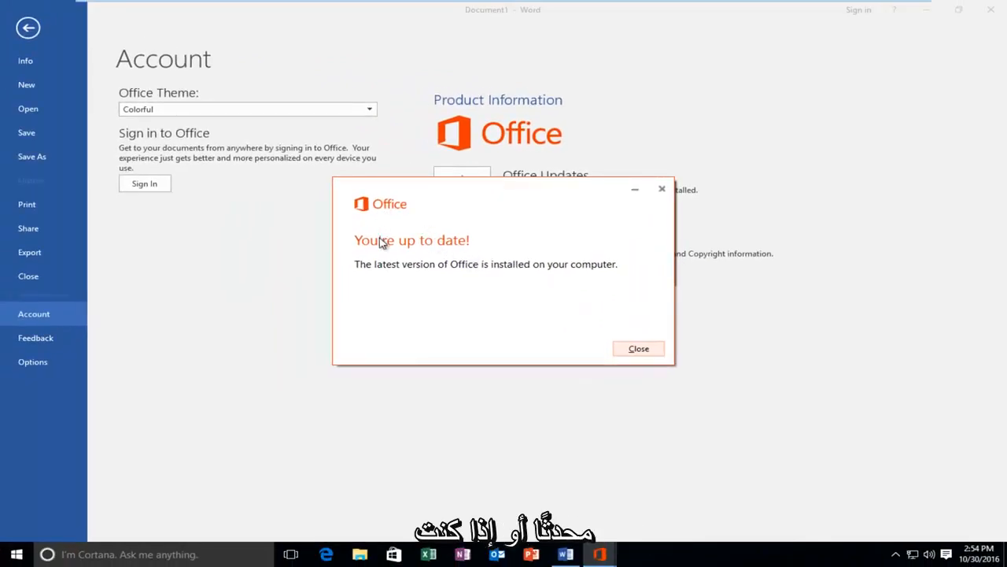
pyautogui.moveTo(458, 295)
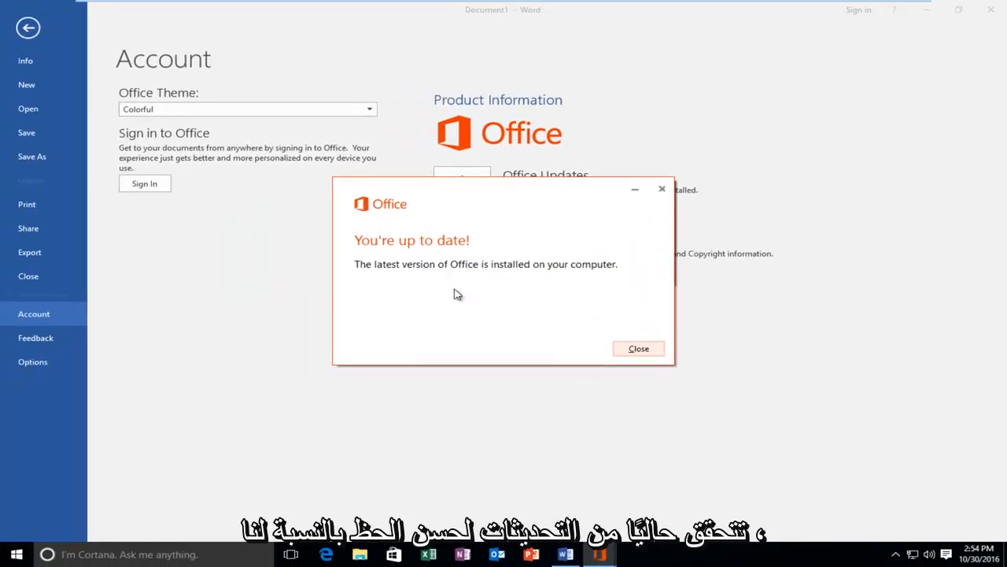
pyautogui.moveTo(458, 259)
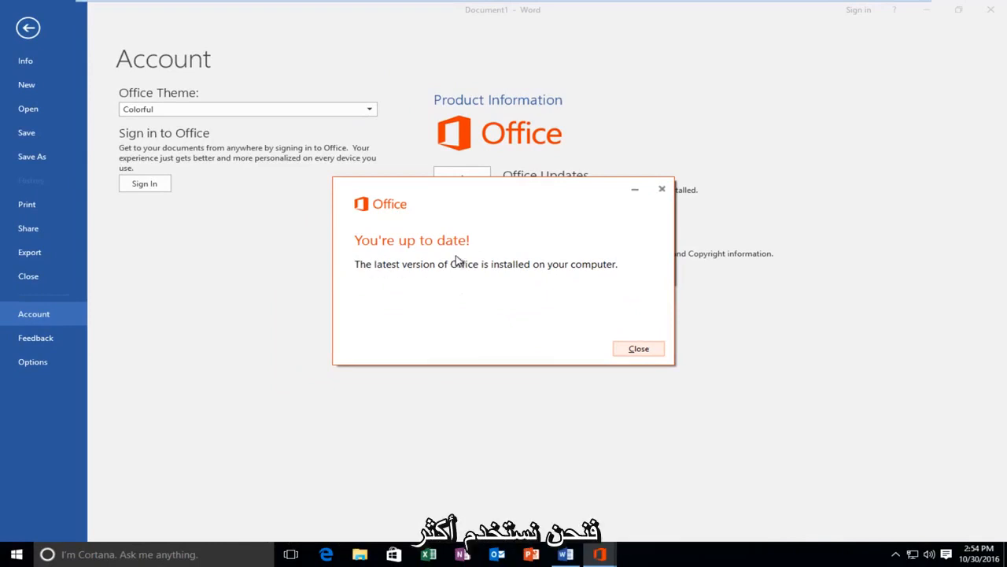
pyautogui.moveTo(425, 283)
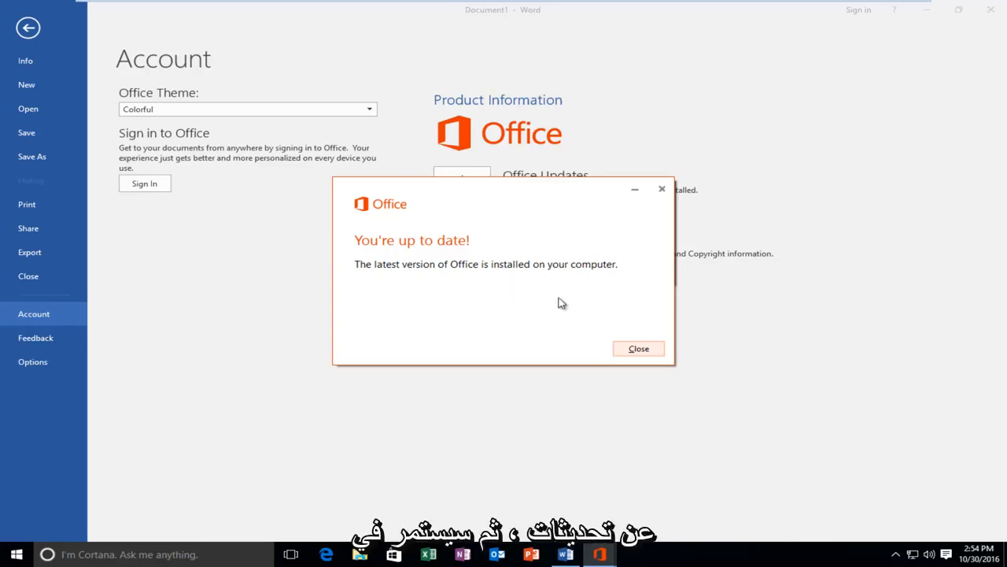
pyautogui.moveTo(559, 286)
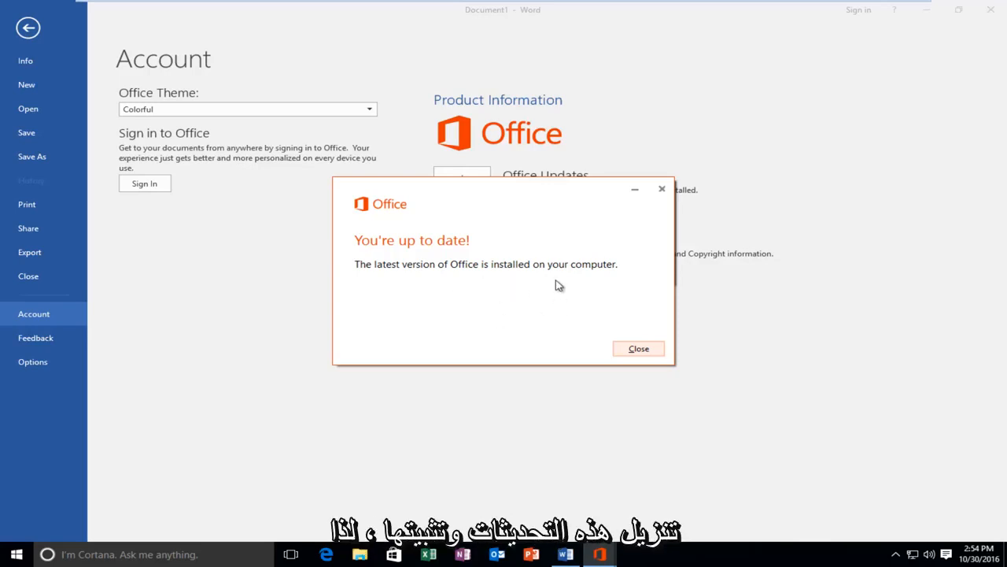
pyautogui.moveTo(542, 277)
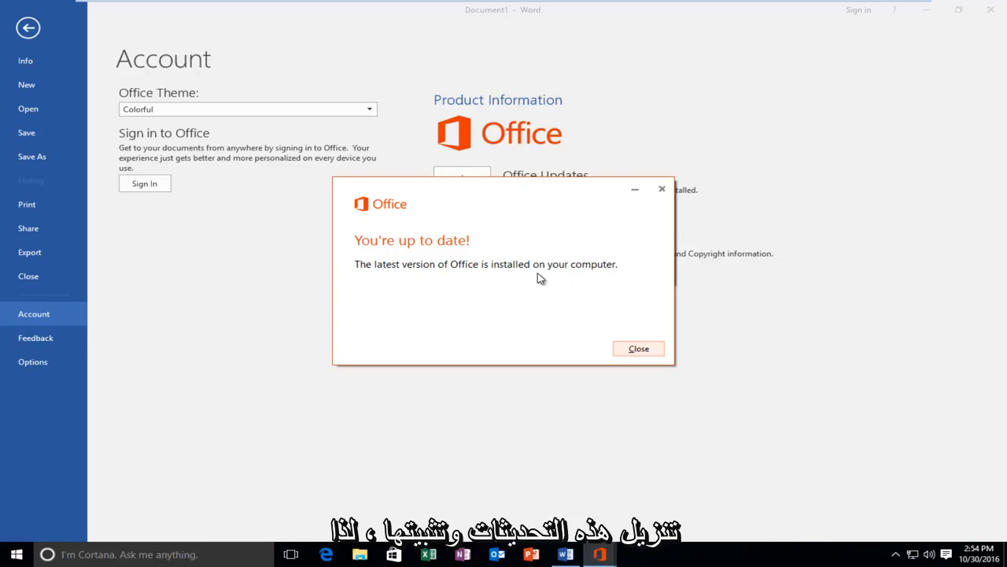